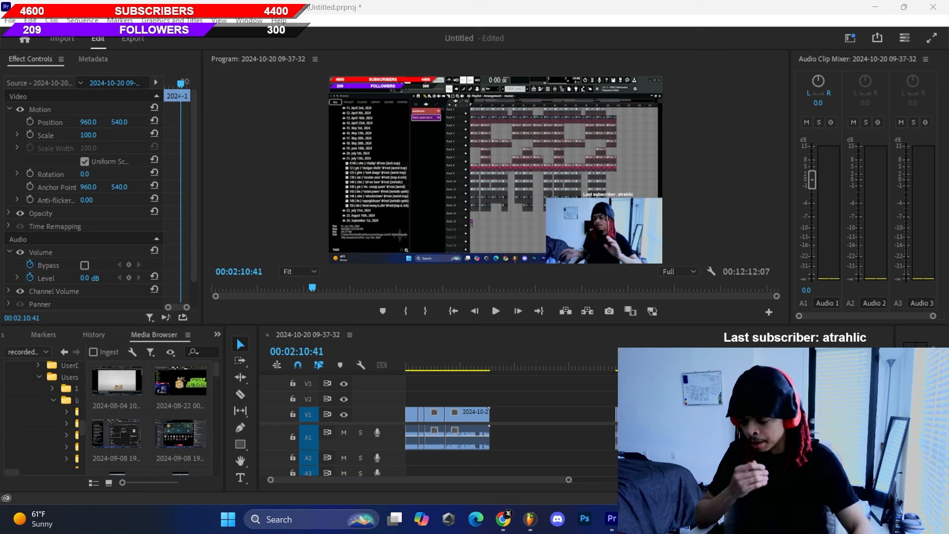
Step: Leave the snares folder and bring the Browser back to the My Soundkits list
click(528, 519)
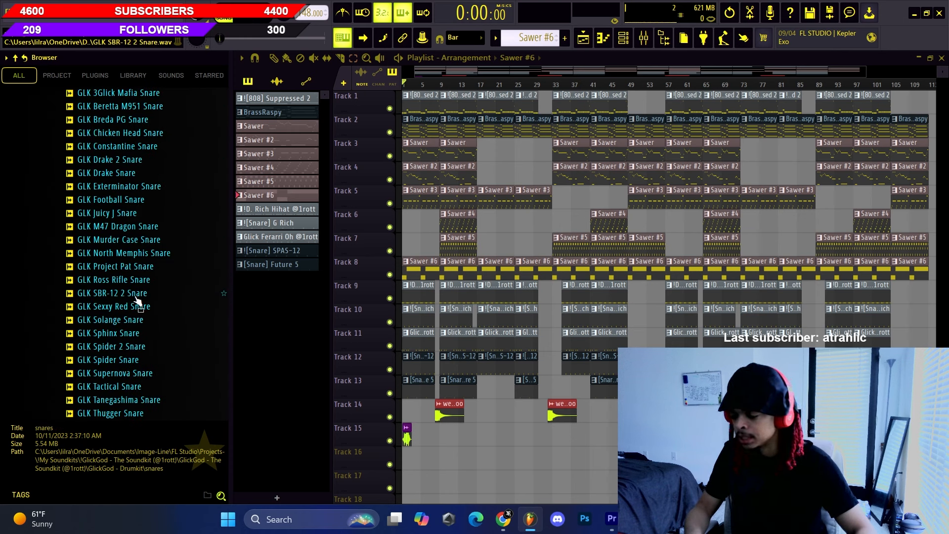
scroll(up, 3)
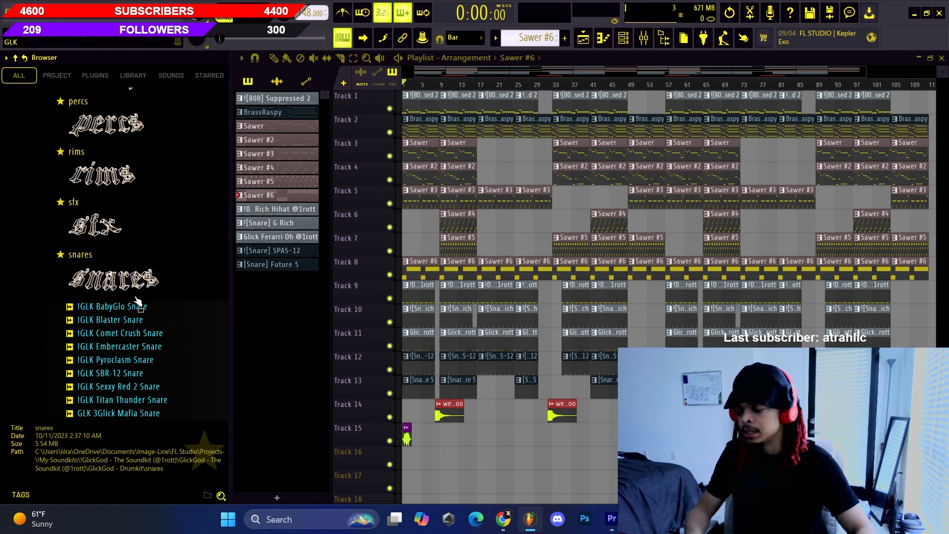
scroll(up, 3)
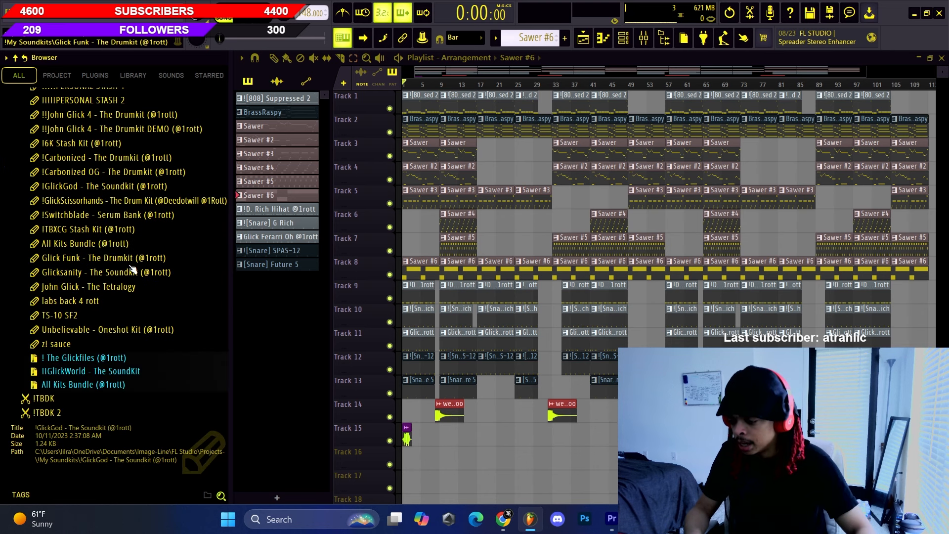
click(85, 244)
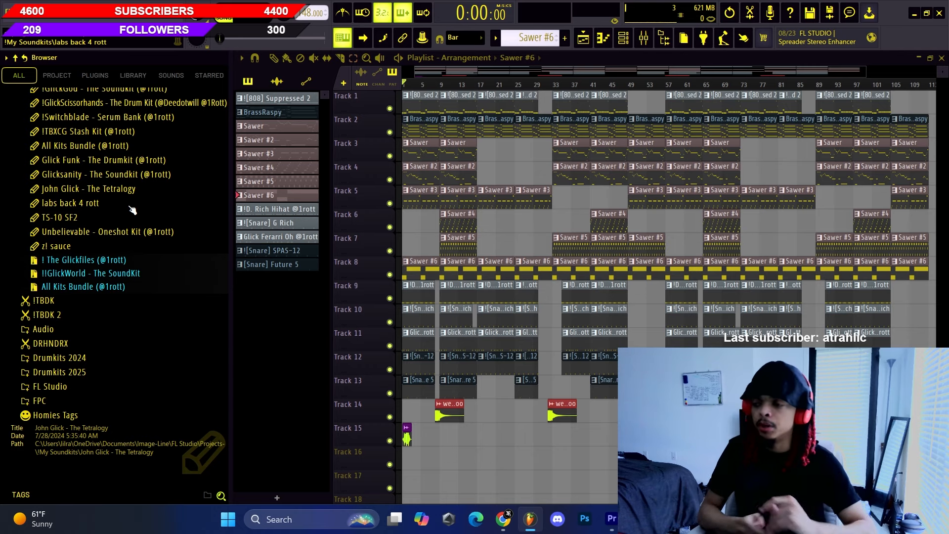
click(611, 519)
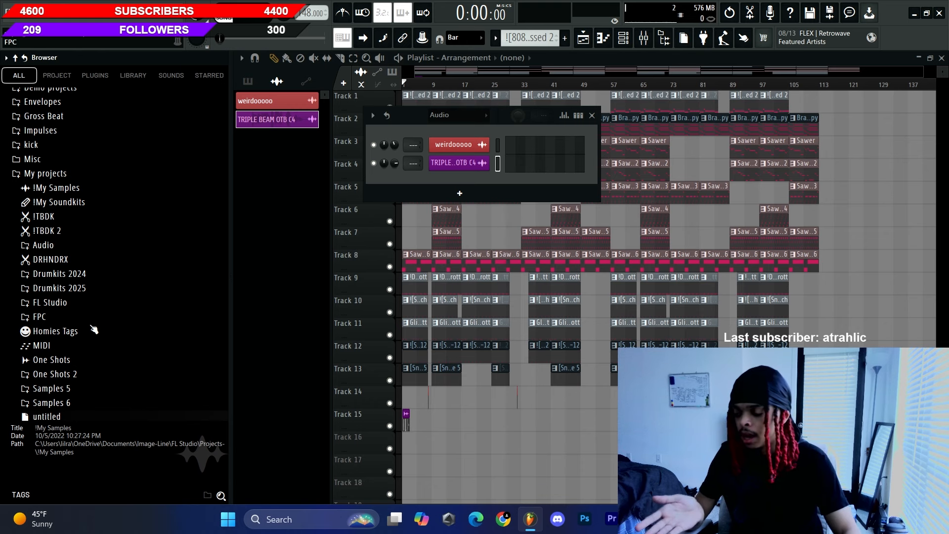
Step: Expand Drumkits 2024, show all channels in the rack, search '[808] S' then clear it
click(58, 273)
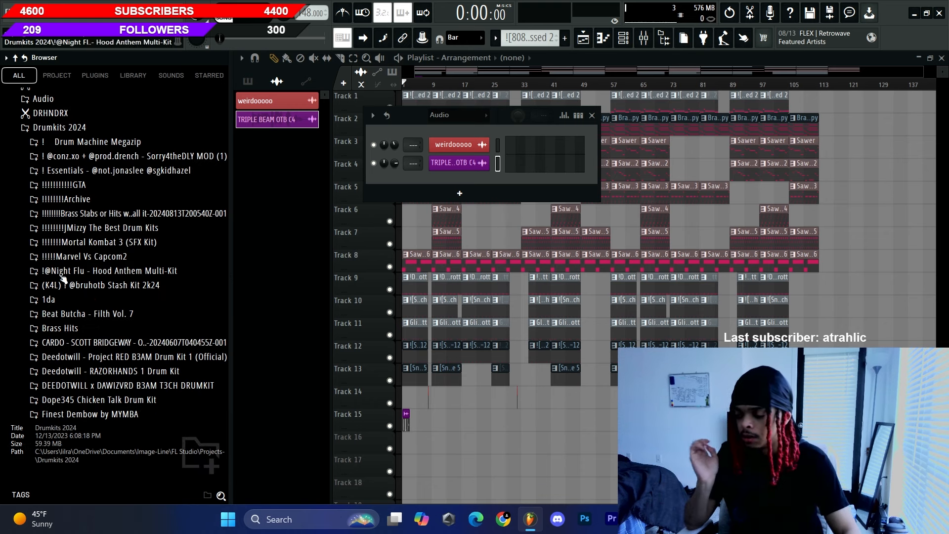
click(66, 199)
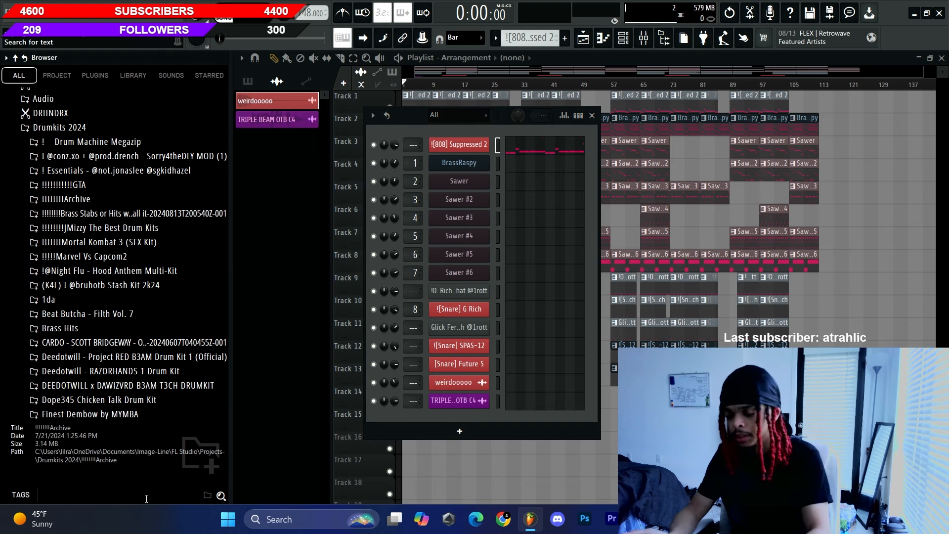
text([808] S)
text(Future 5)
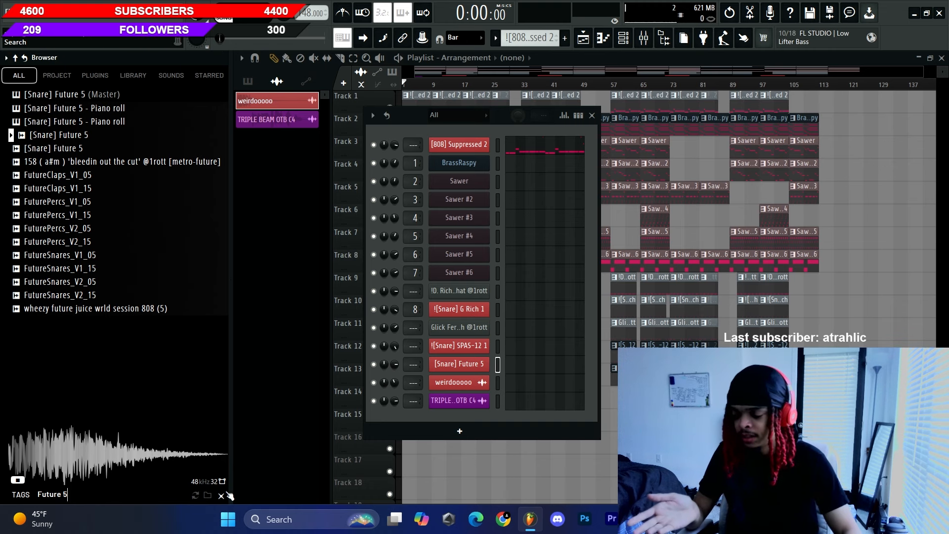
click(591, 114)
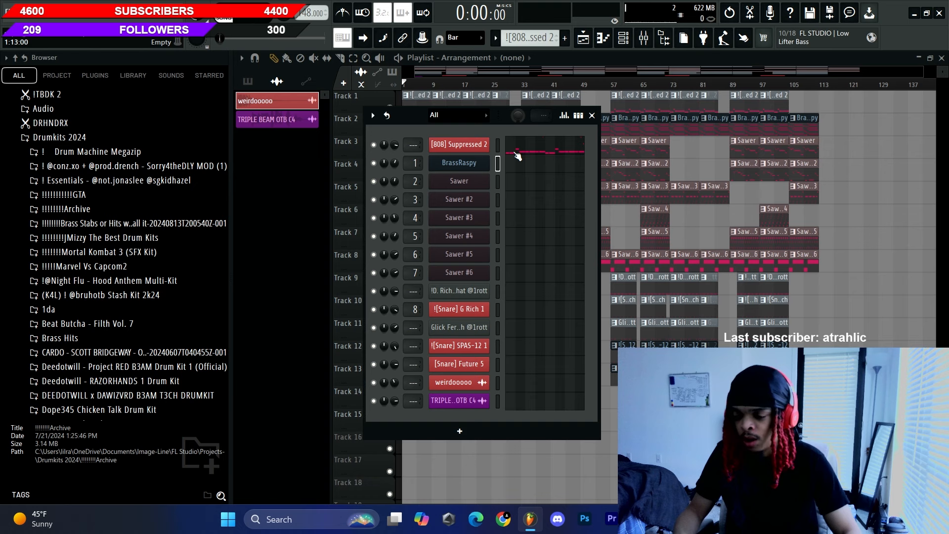
Step: Close the Channel Rack so the Playlist arrangement with the weirdoooo clips shows again
click(591, 114)
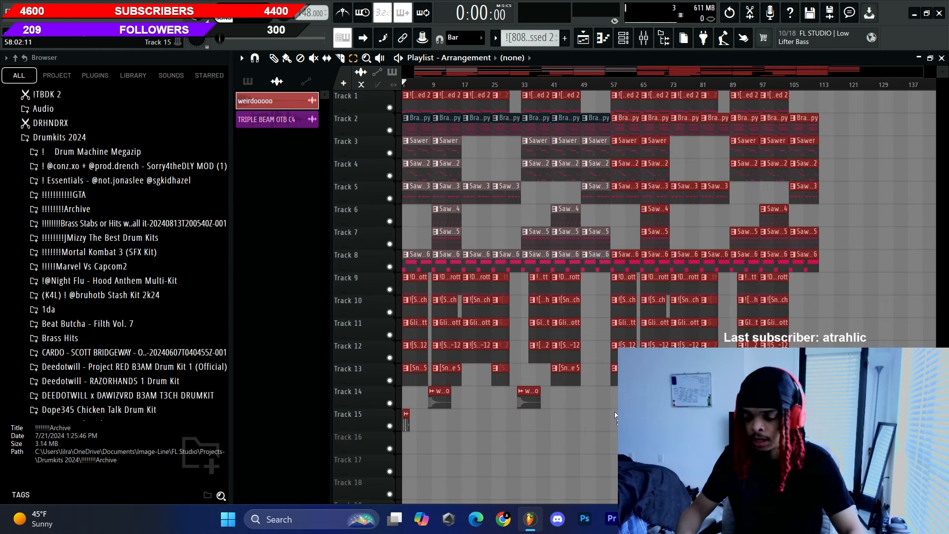
Step: Isolate the Sawer melody patterns and solo the Sawer #3 layer on Track 5
click(259, 140)
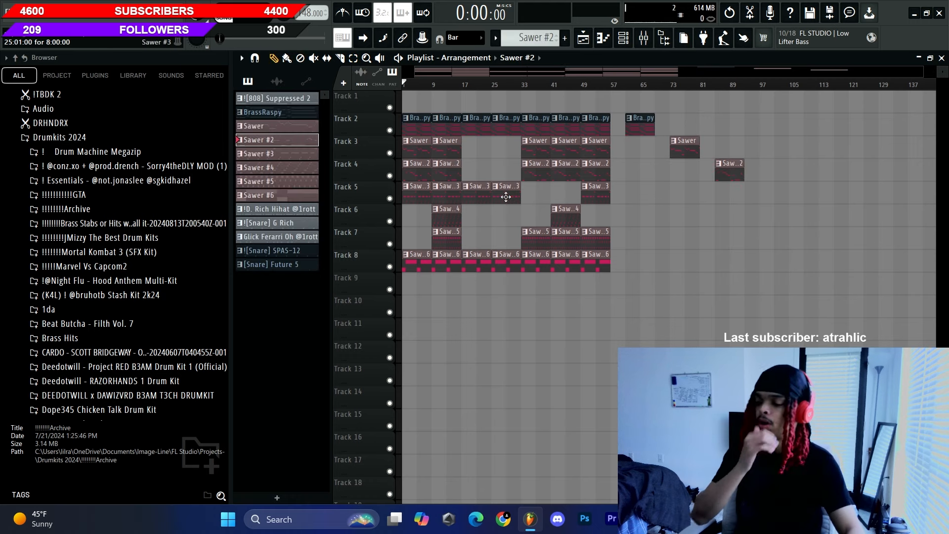
click(259, 195)
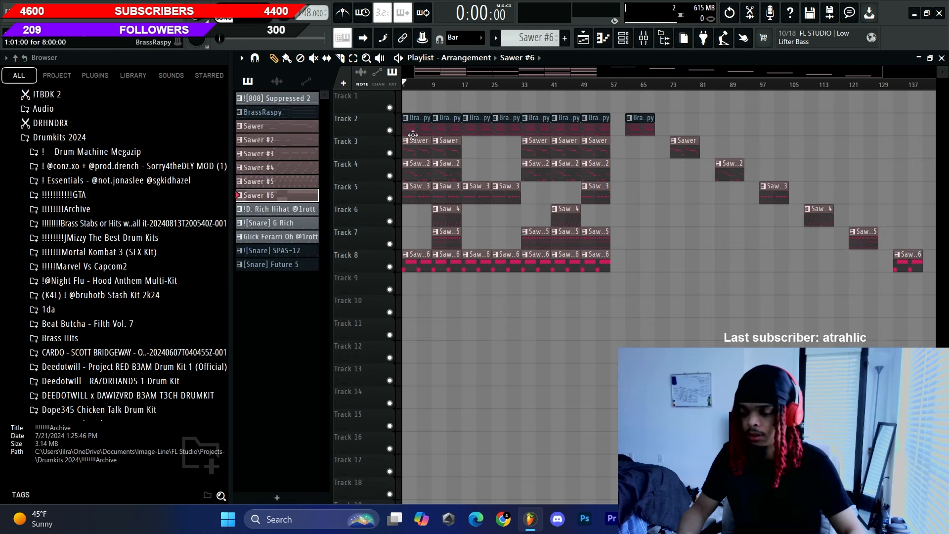
click(241, 57)
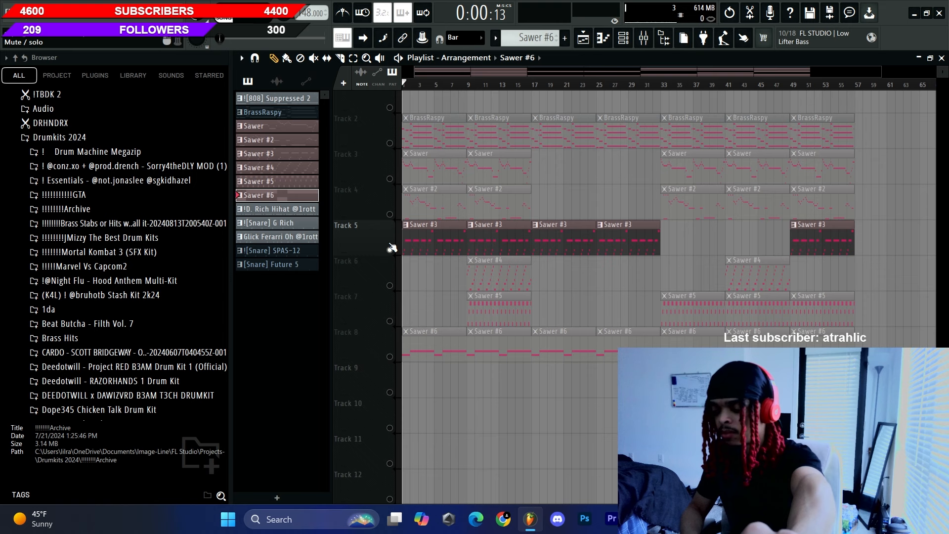
click(241, 57)
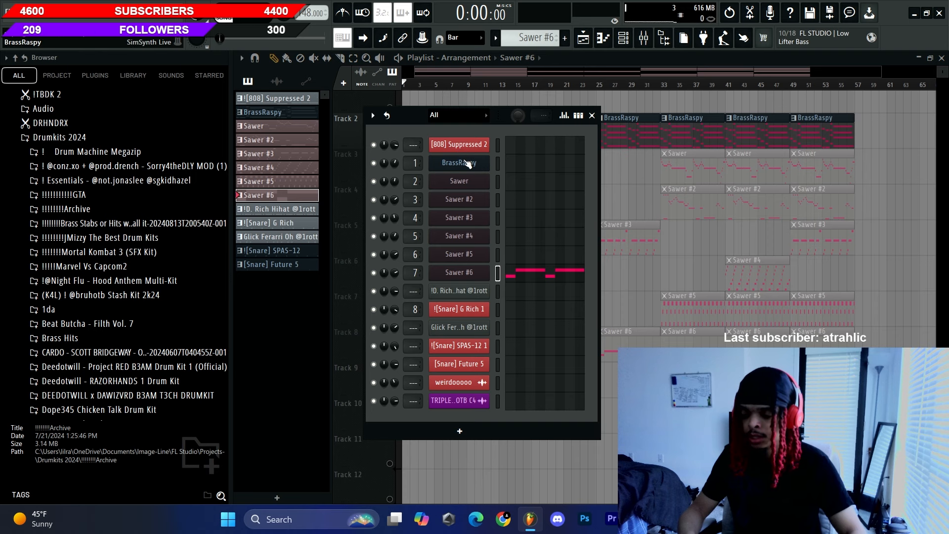
click(459, 163)
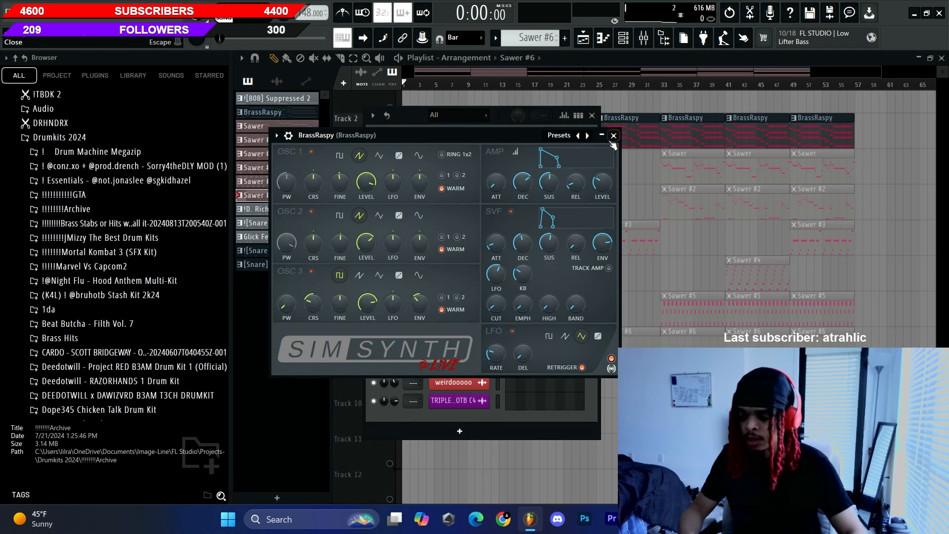
click(613, 136)
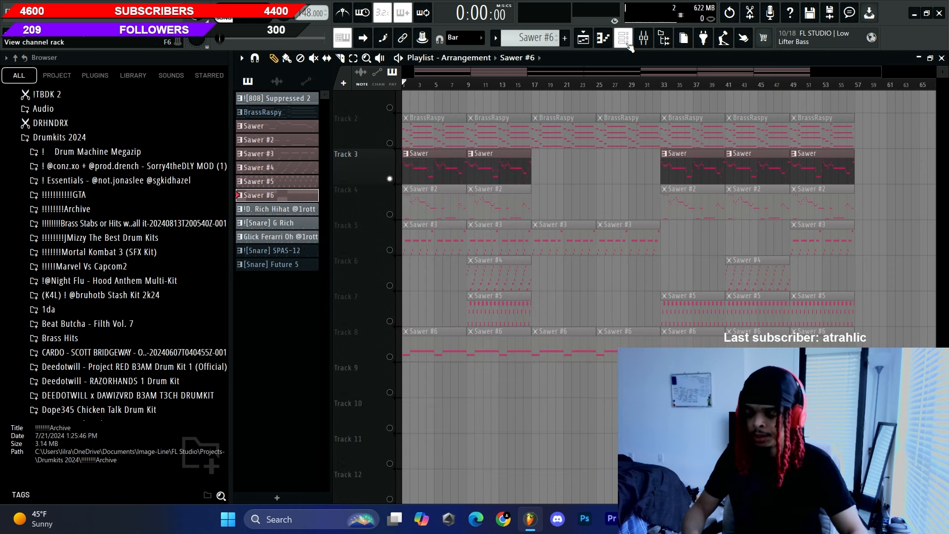
click(622, 37)
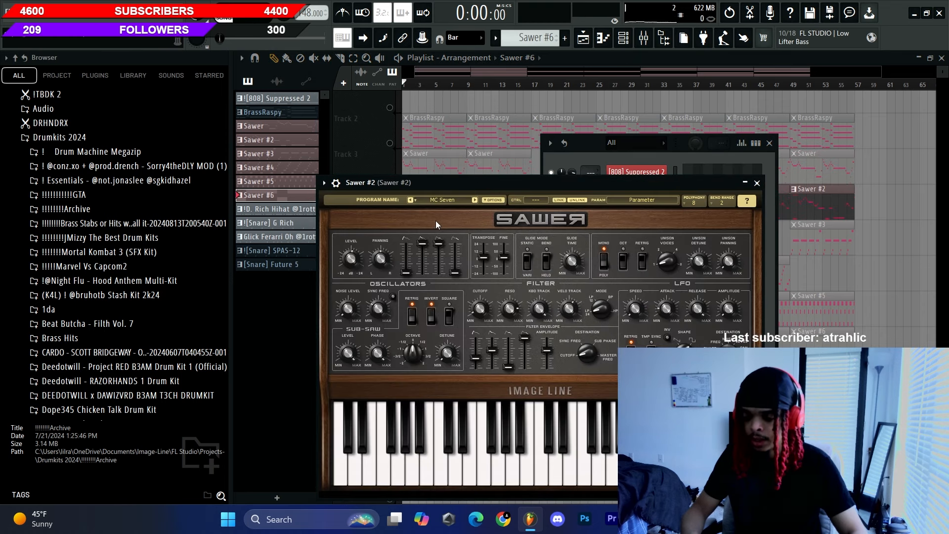
click(756, 182)
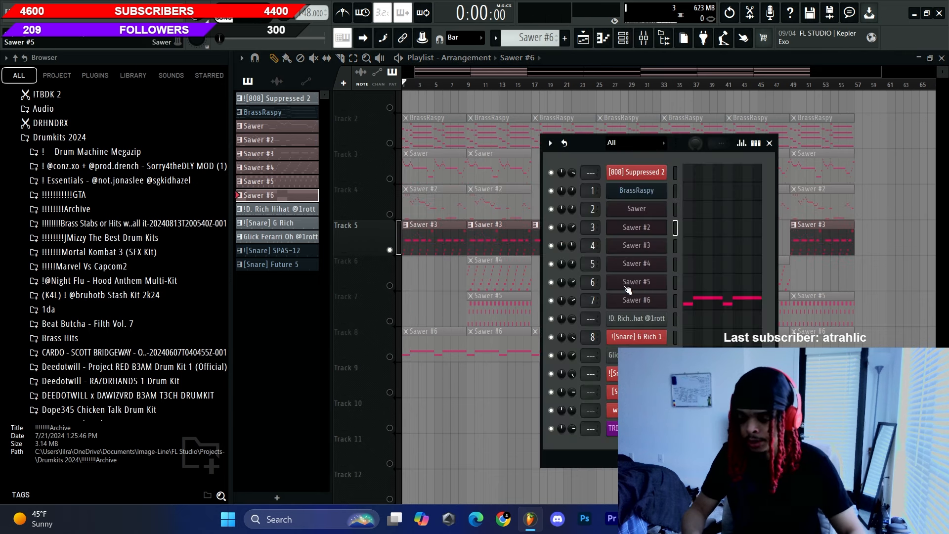
double_click(636, 245)
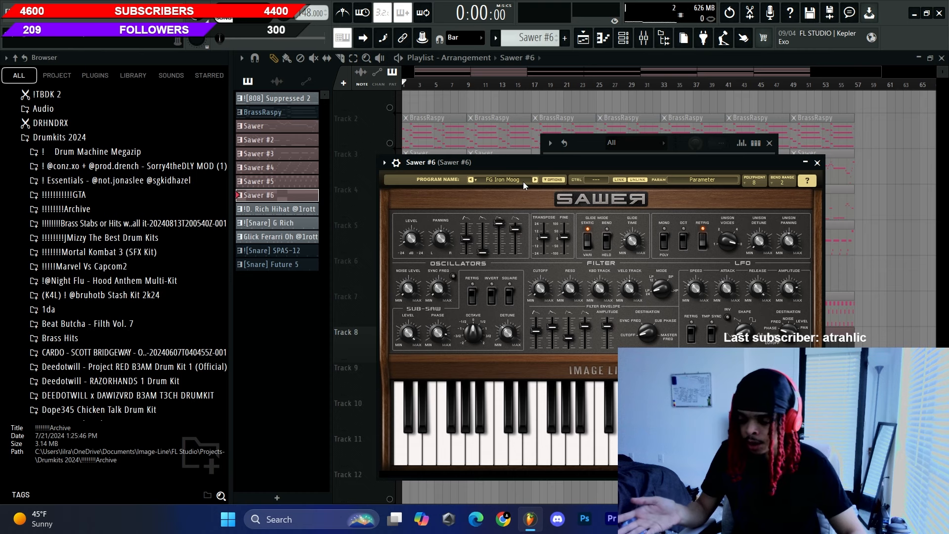
click(623, 39)
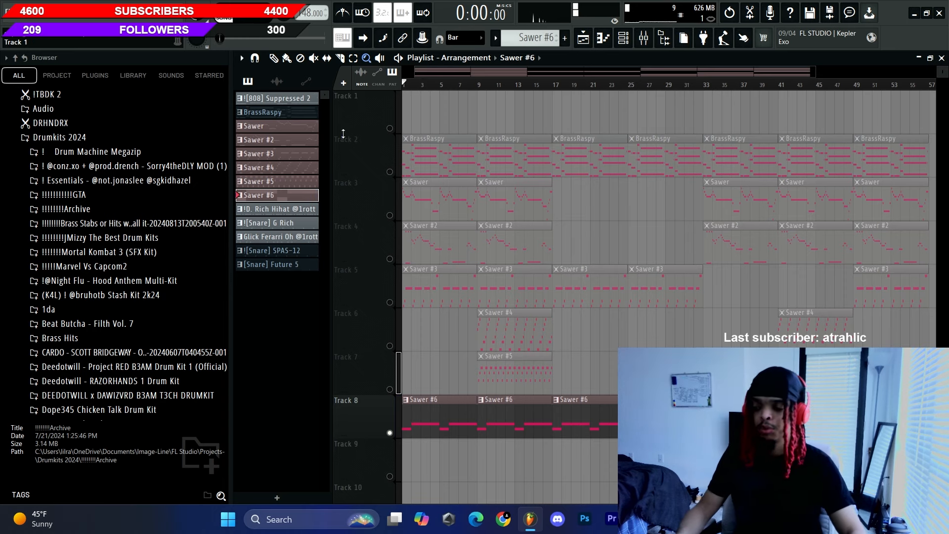
Step: Play the whole arrangement and browse to My Soundkits > Drumkit > 808s
click(258, 167)
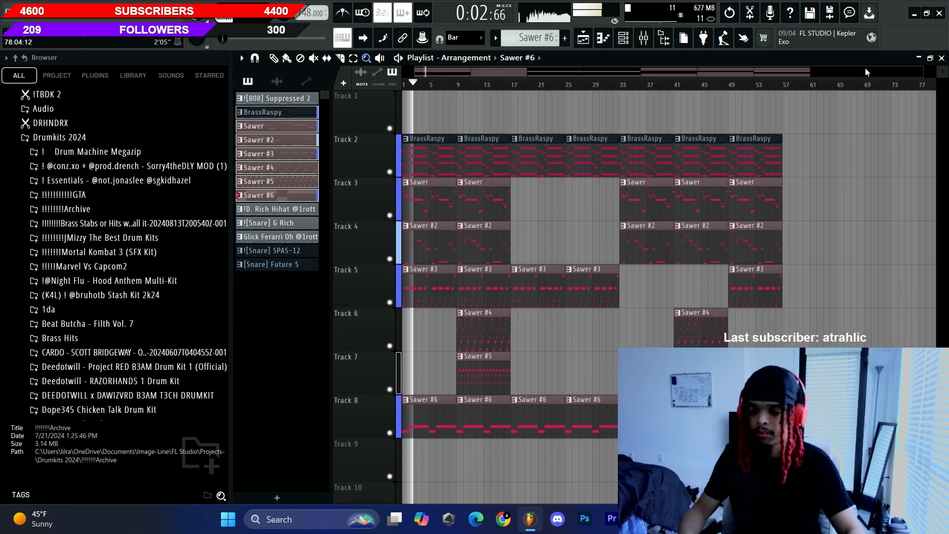
scroll(down, 3)
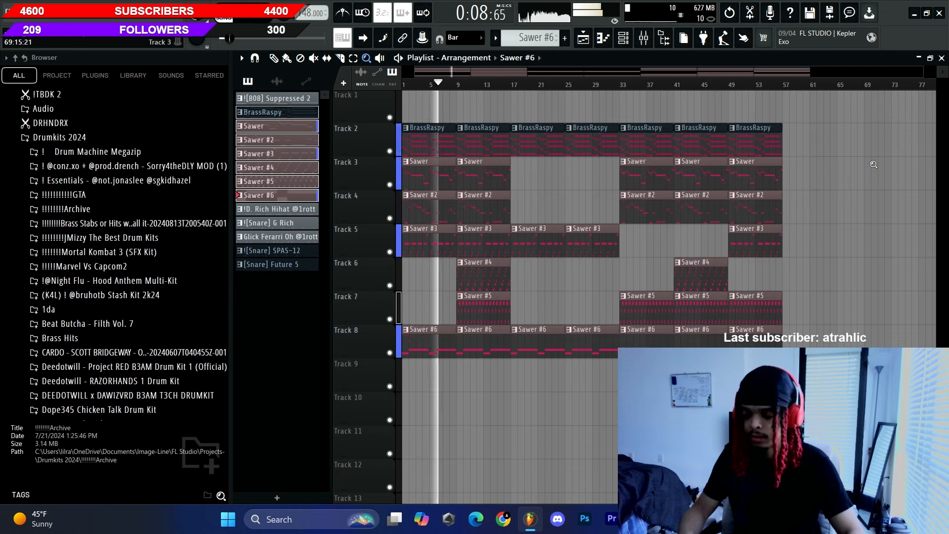
click(274, 57)
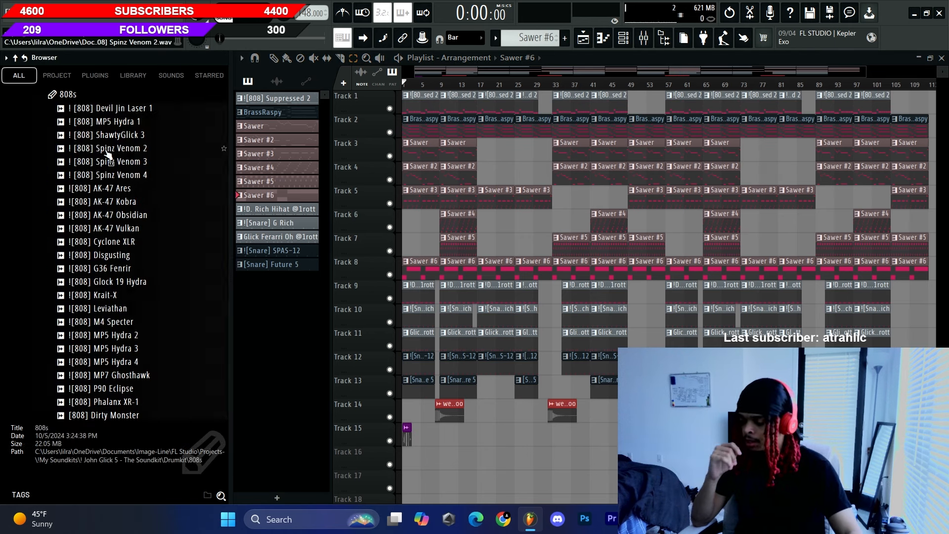
Step: Preview several 808s including AK-47 Kobra and Obsidian, then collapse the 808s folder
click(112, 174)
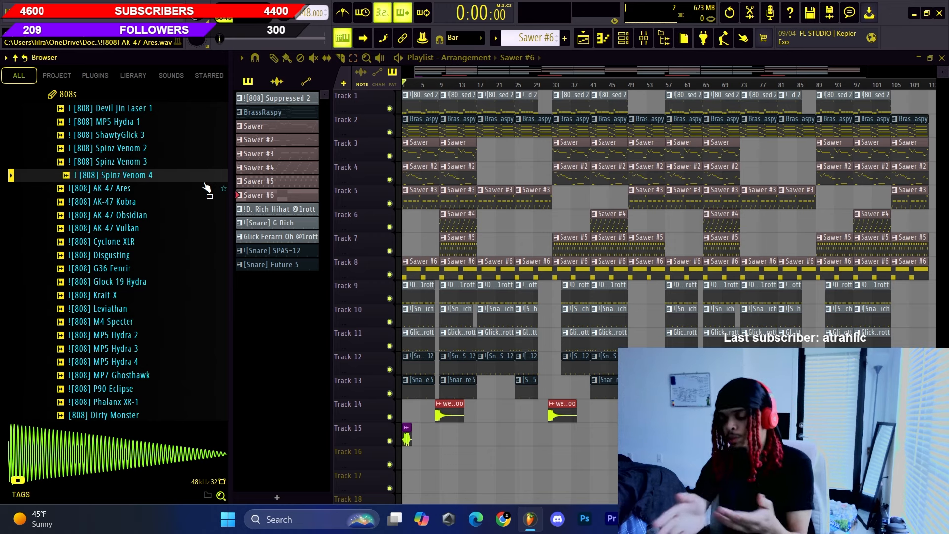
mouse_move(143, 193)
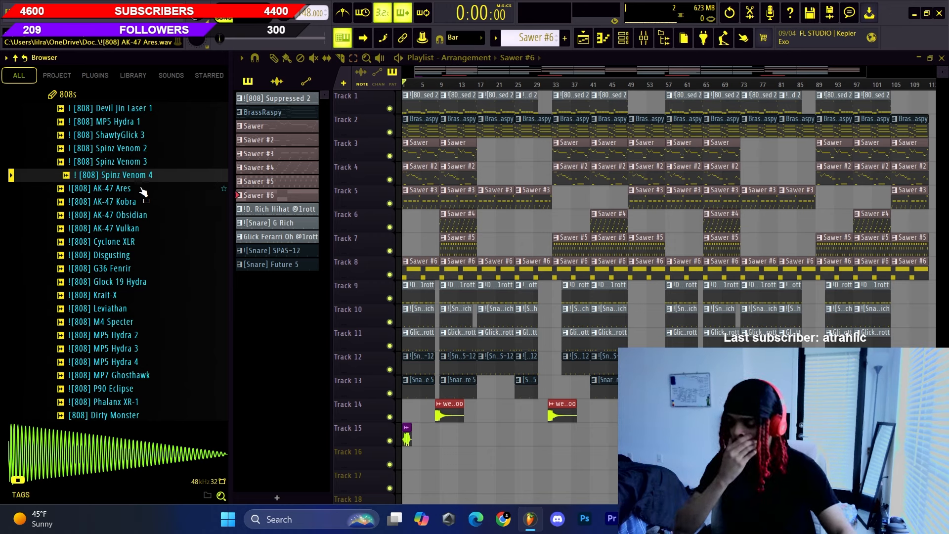
click(109, 201)
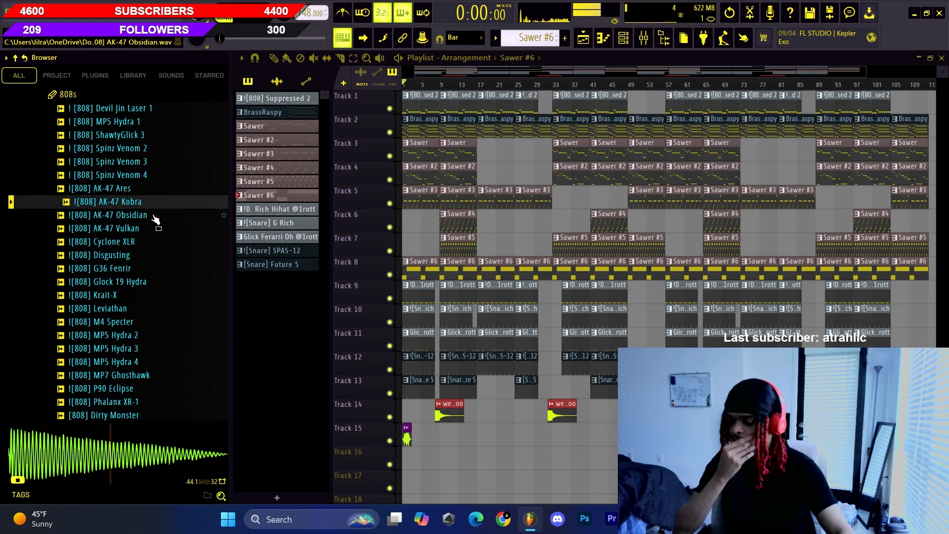
click(109, 228)
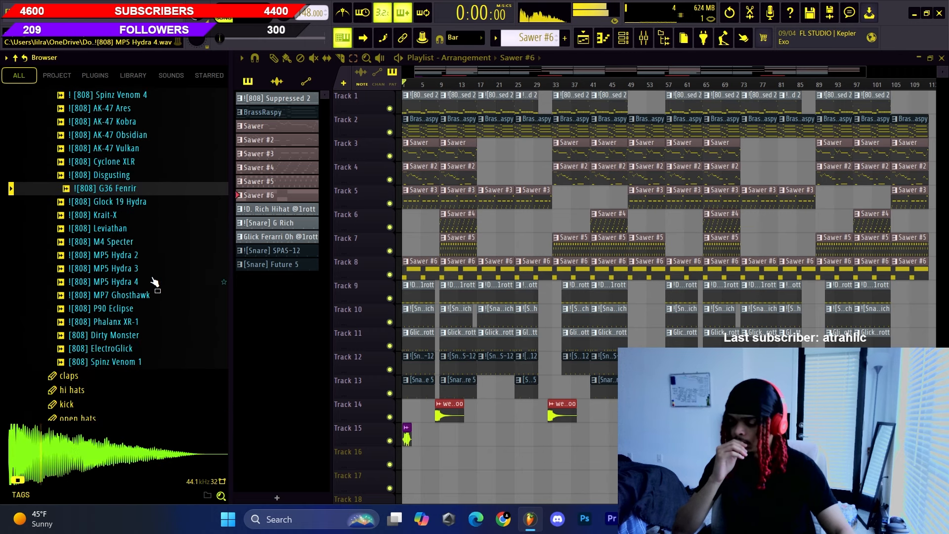
click(109, 241)
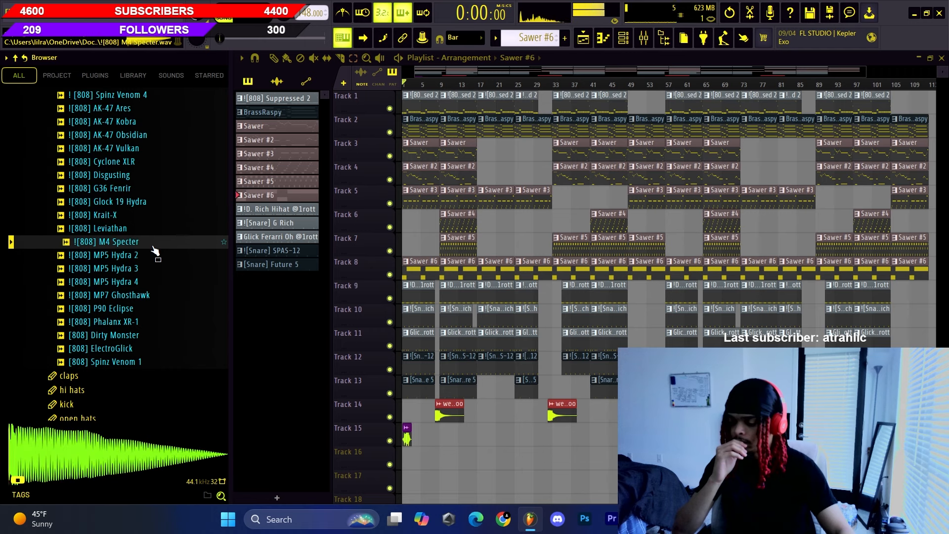
click(109, 282)
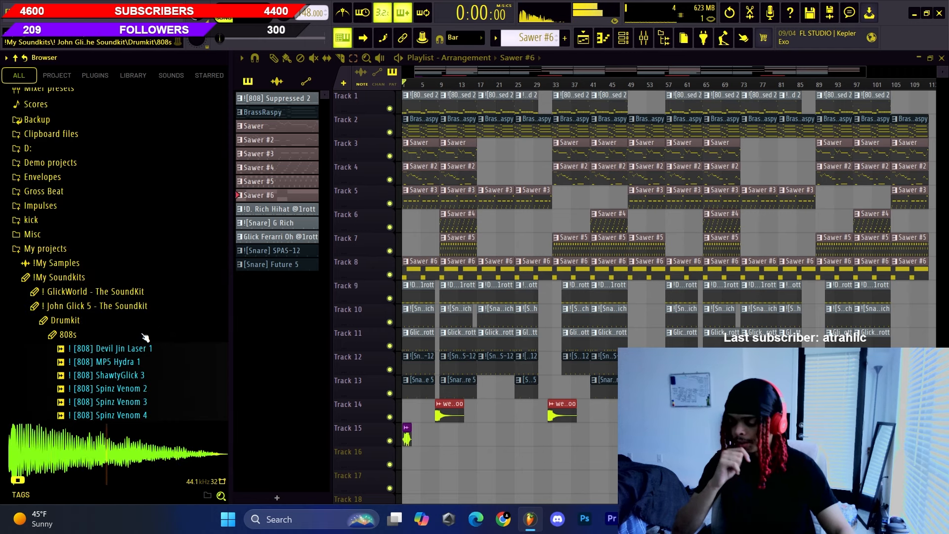
click(66, 335)
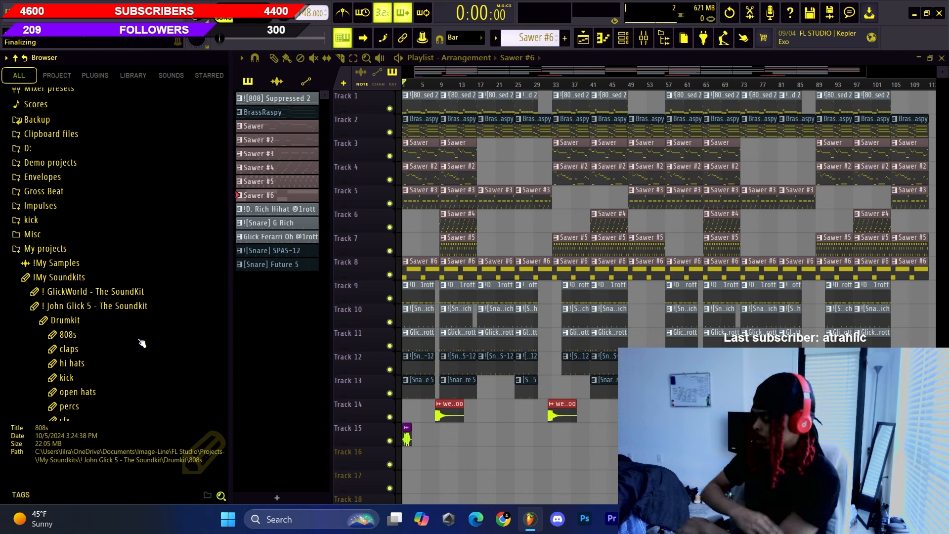